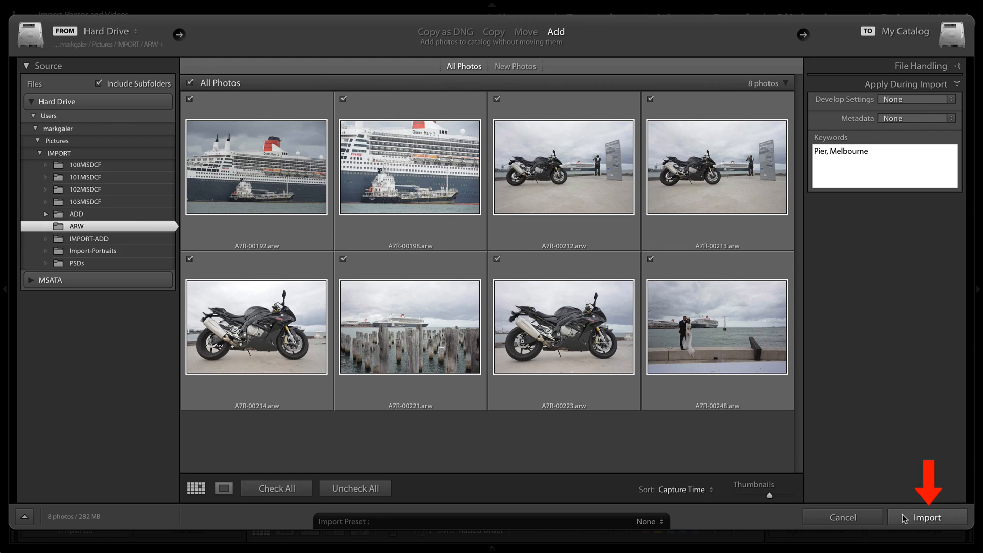
Import the eight checked pier photos with the keywords Pier and Melbourne
click(926, 517)
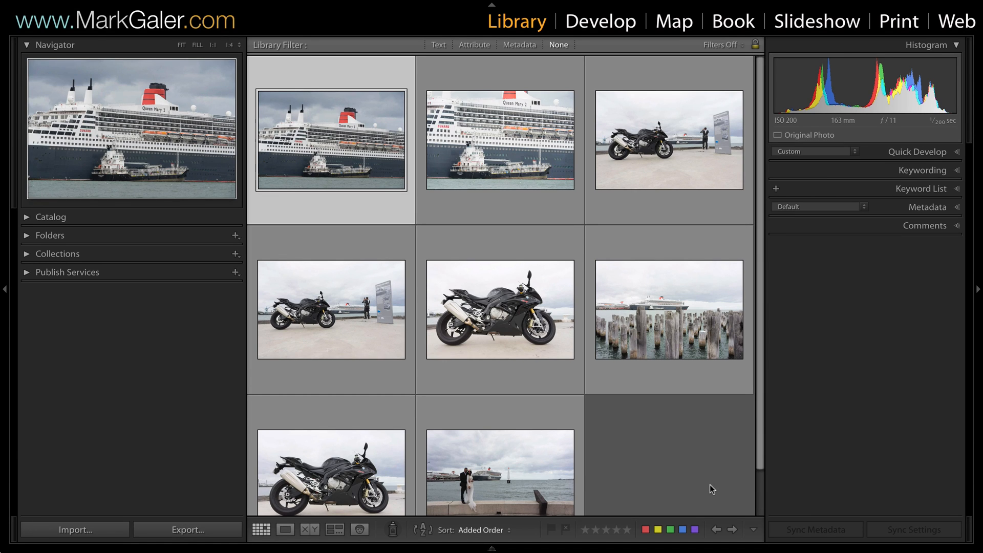
Select the motorbike photos together in the Library grid
click(668, 140)
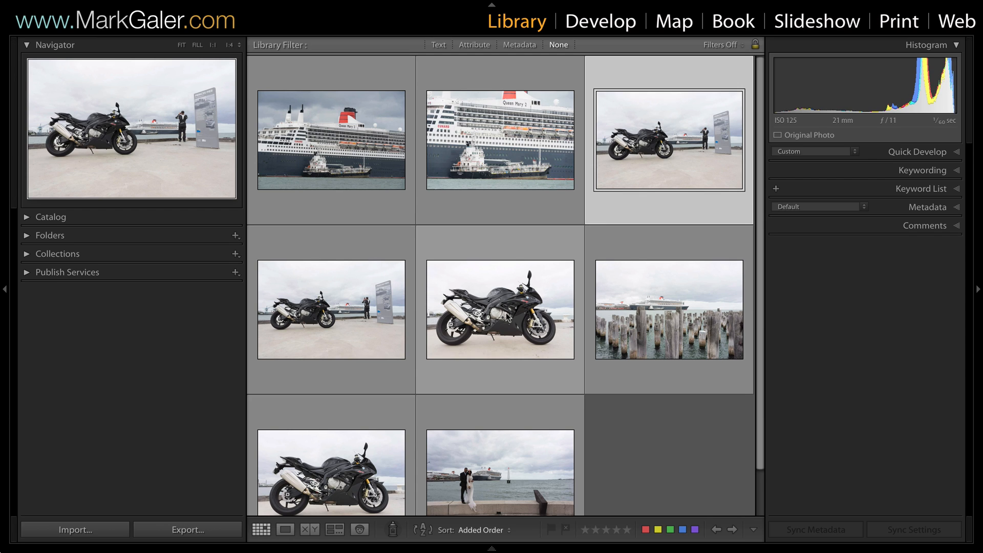
click(331, 309)
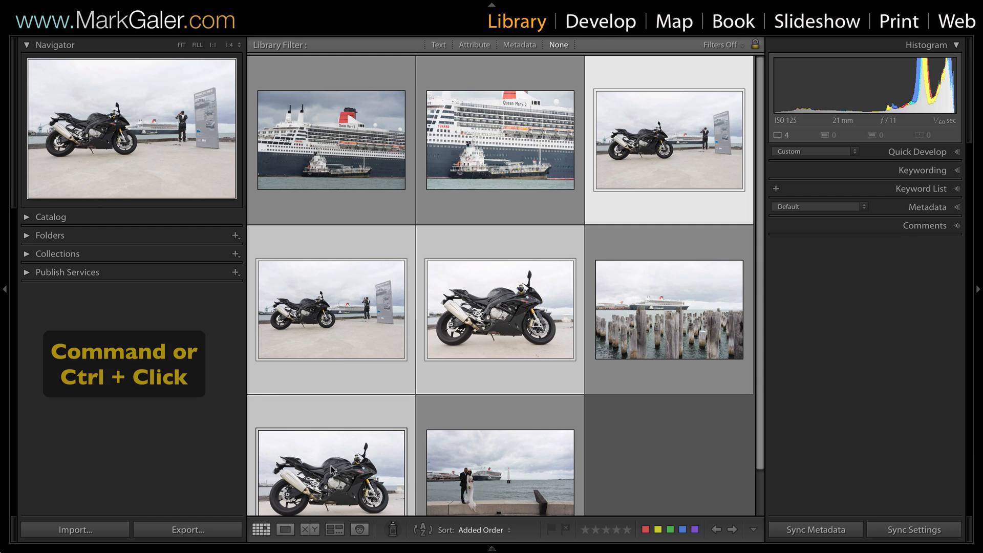
mouse_move(333, 474)
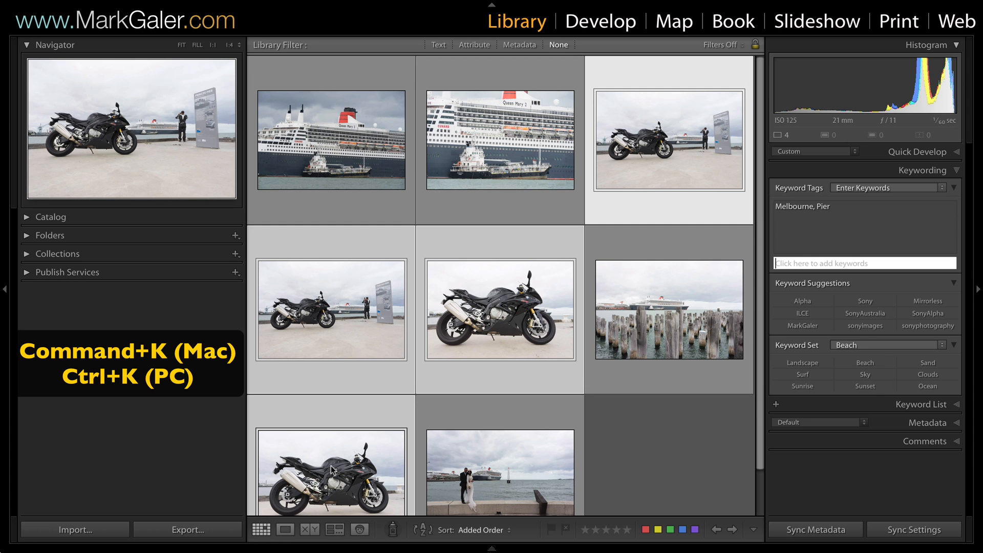
Add the keyword bmw to the motorbike photos and load the Painter with Queen Mary
text(bmw)
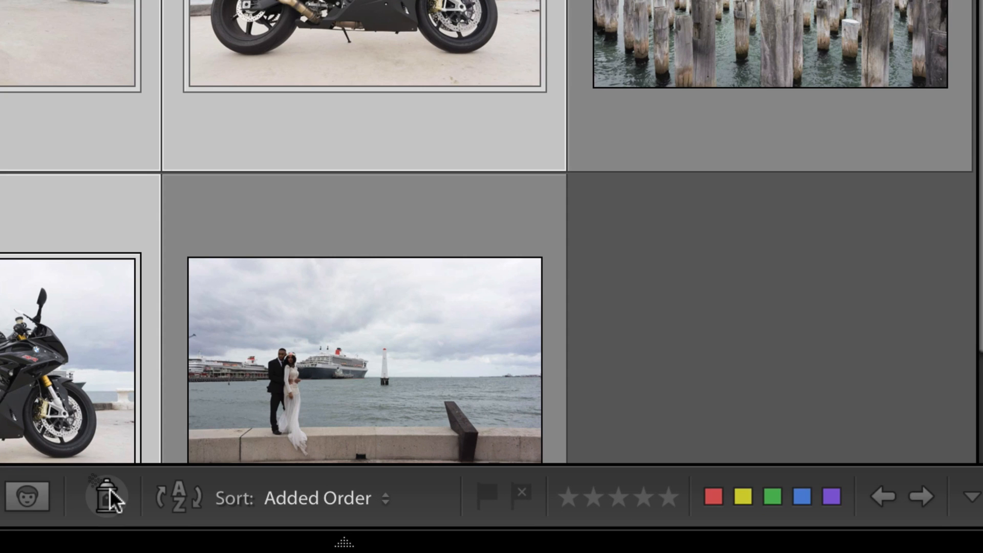
click(106, 497)
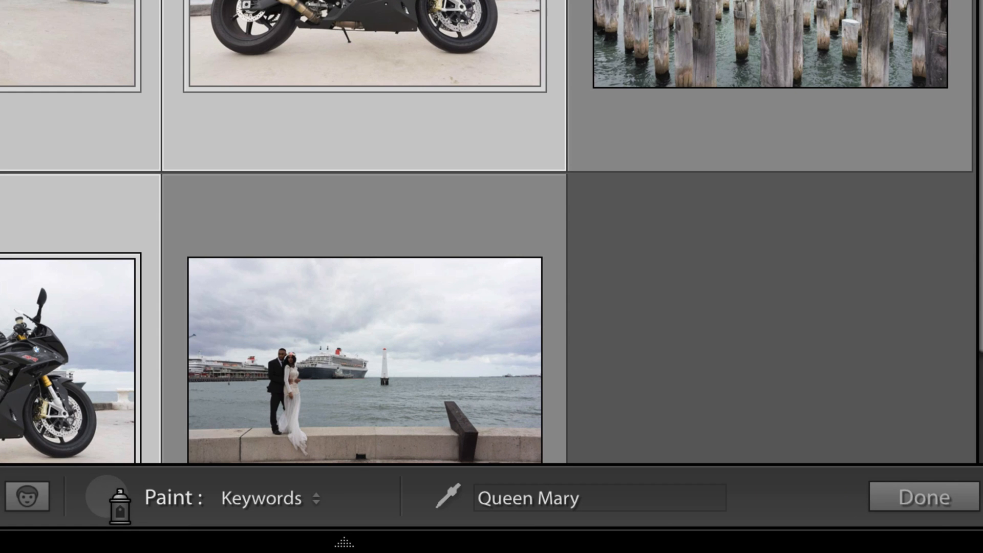